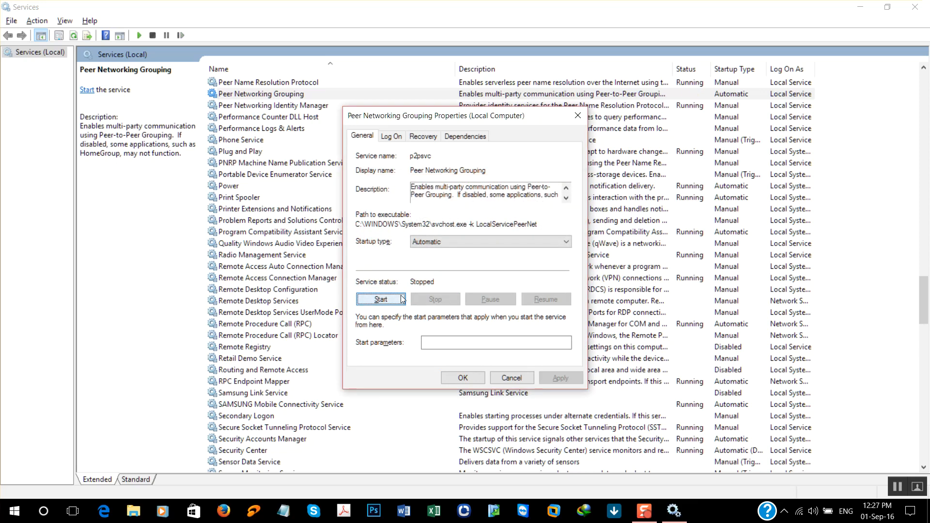
Start the Peer Networking Grouping service from its Properties dialog so it runs
left_click(381, 299)
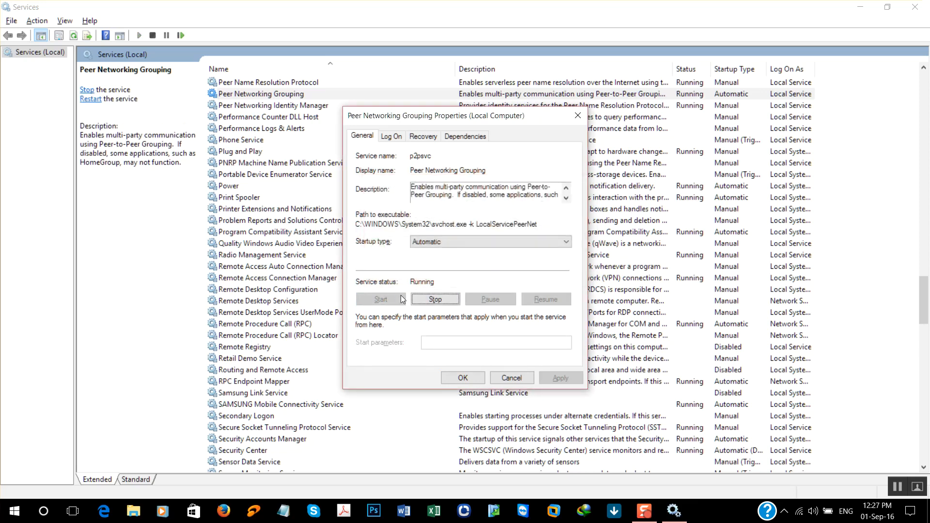